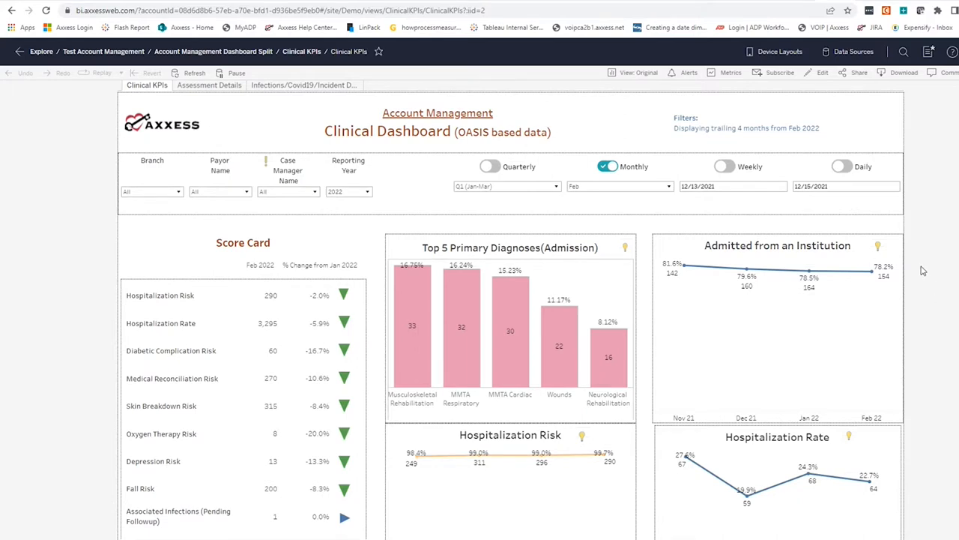
mouse_move(816, 229)
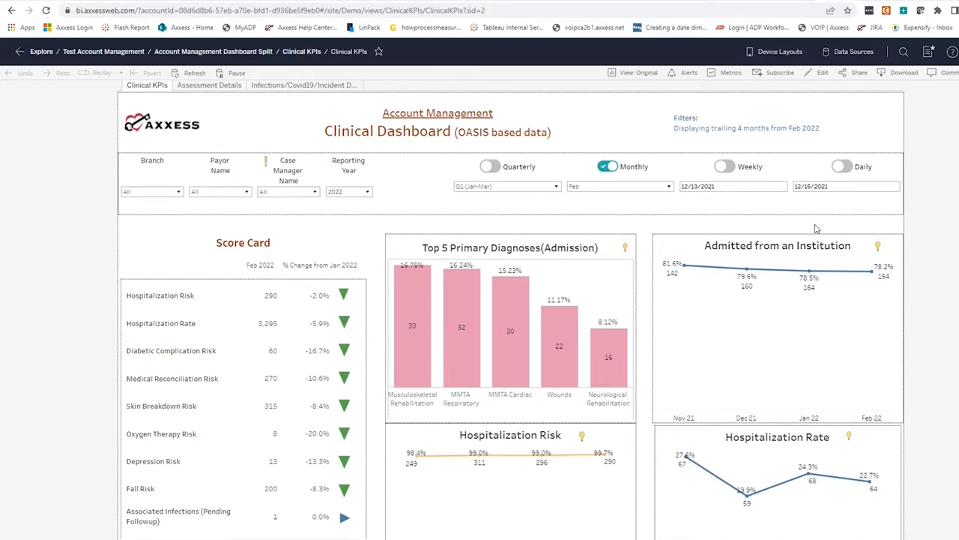
mouse_move(802, 223)
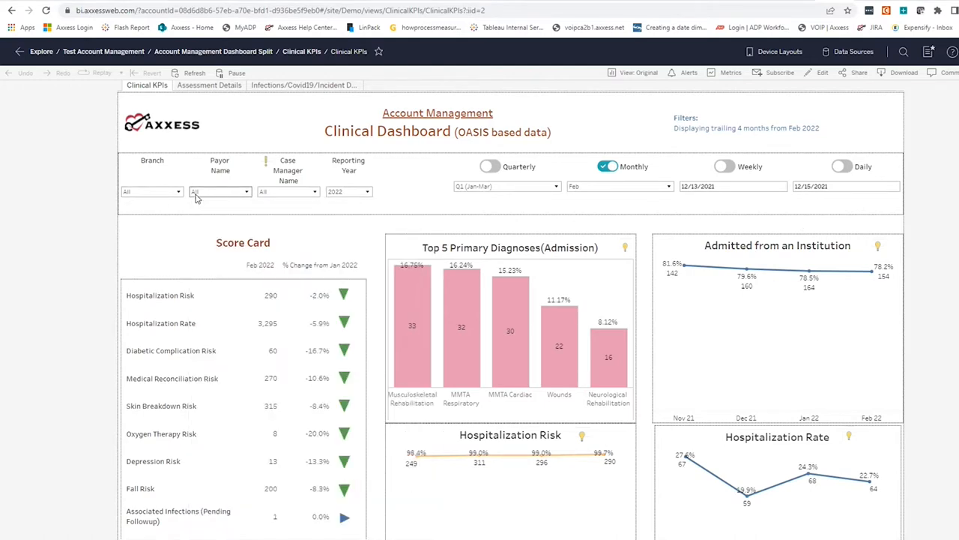
Browse the payor filter list and close it without changing the filter.
click(220, 191)
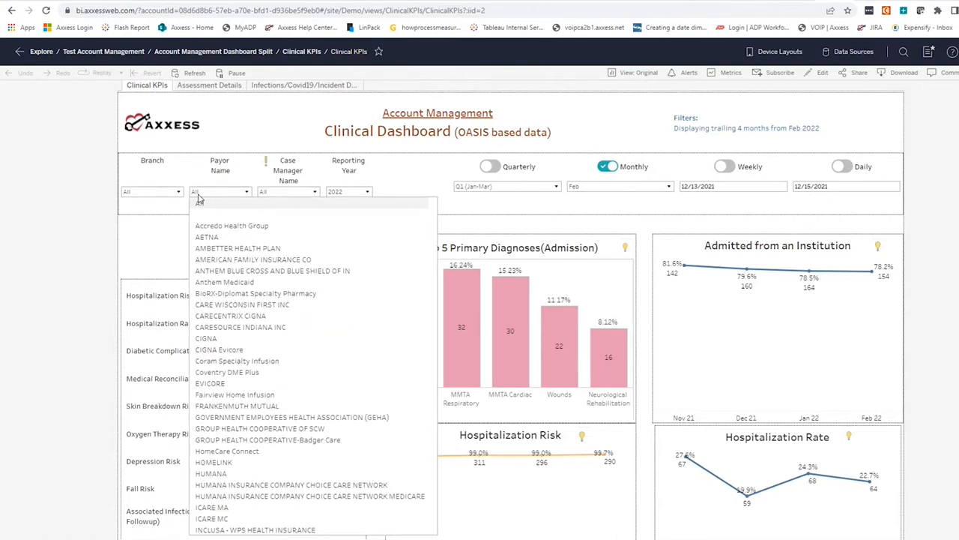
scroll(down, 3)
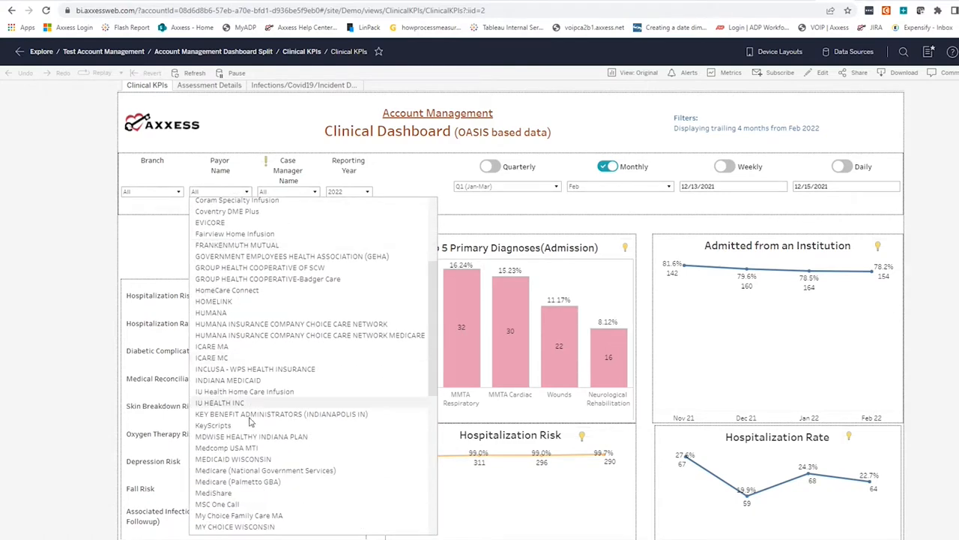
click(288, 191)
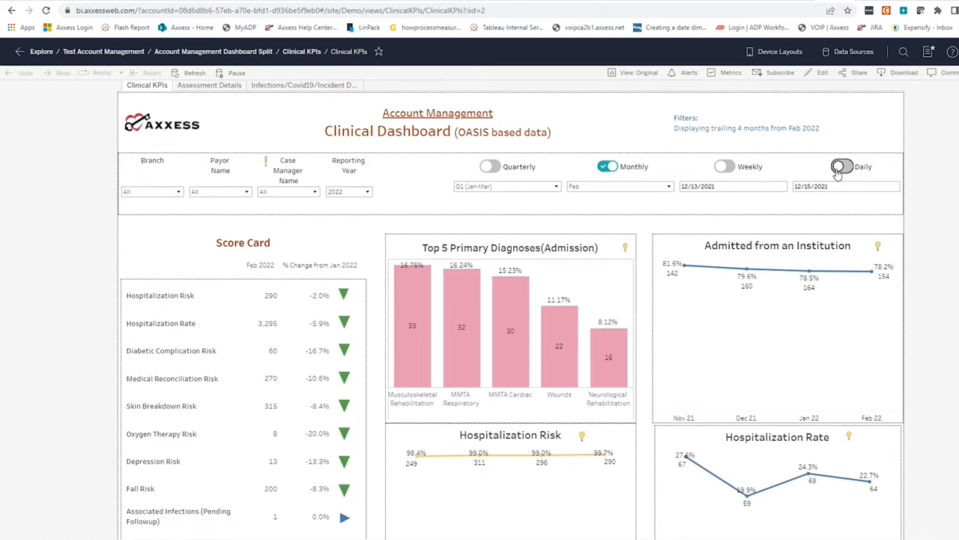
Scroll down past the score card to the risk trend line charts.
scroll(down, 3)
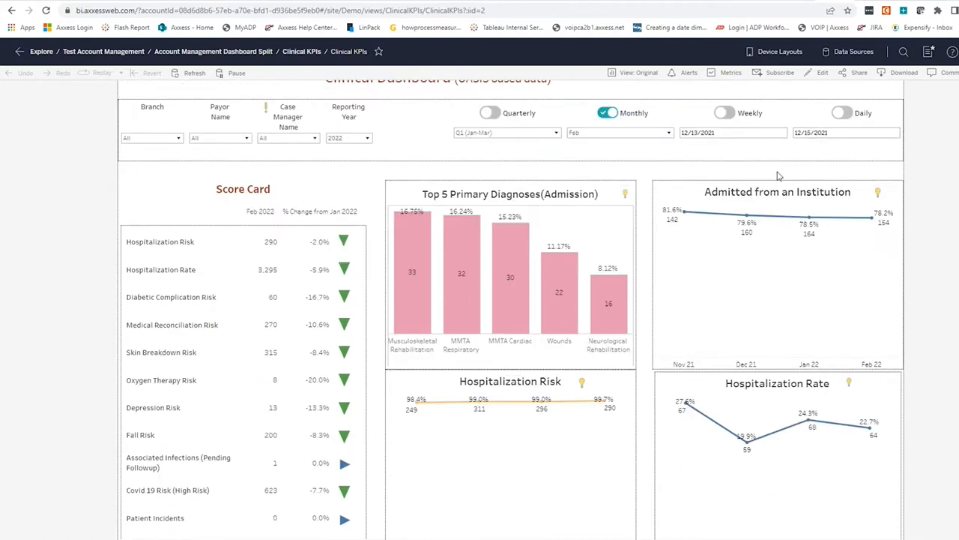
mouse_move(611, 146)
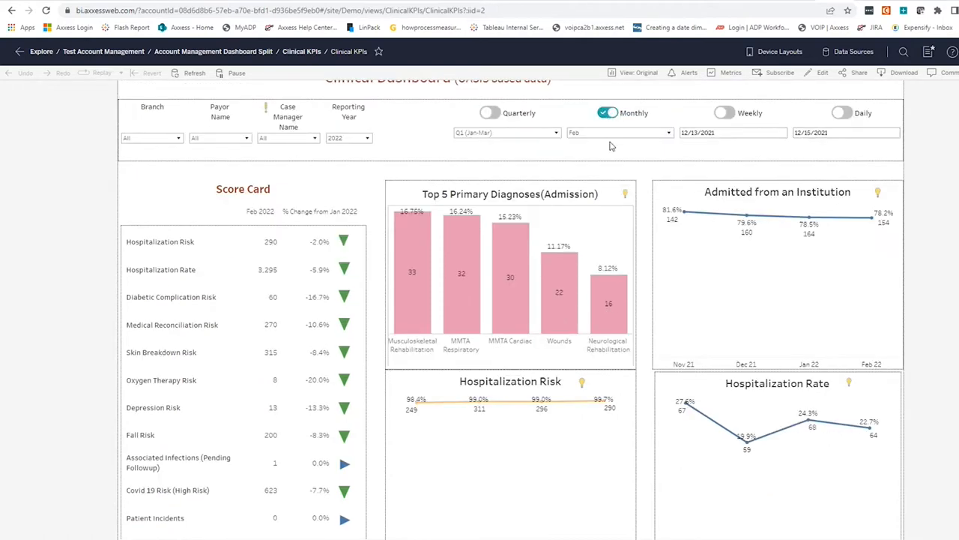
scroll(down, 3)
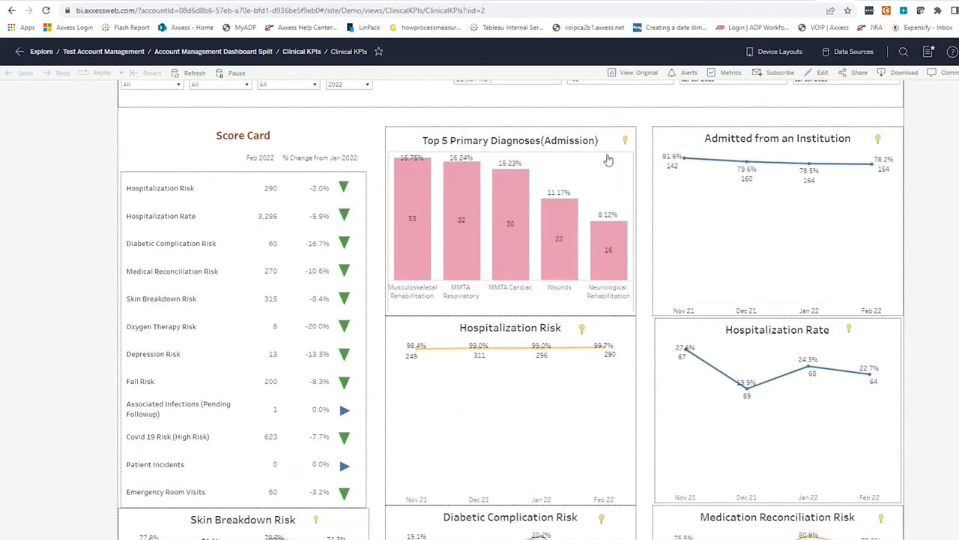
mouse_move(272, 190)
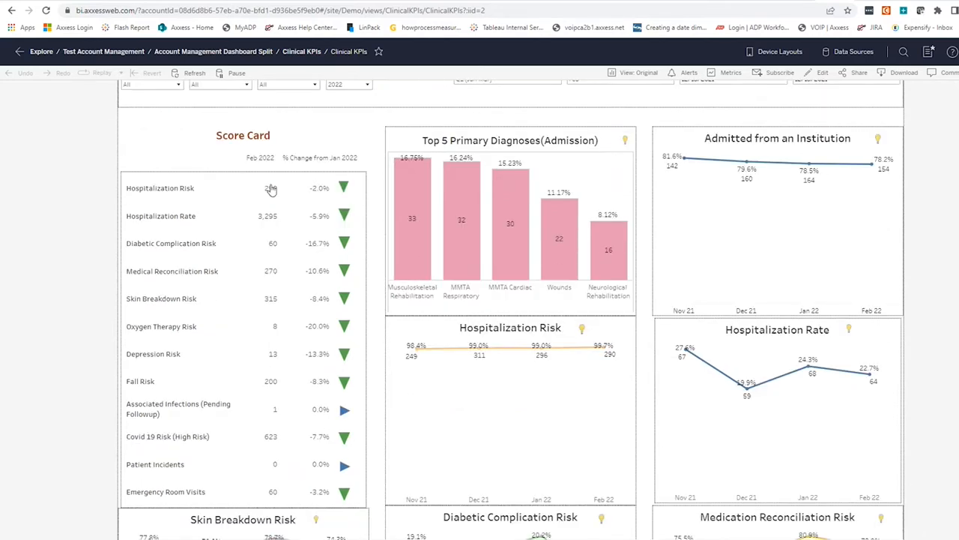
mouse_move(155, 491)
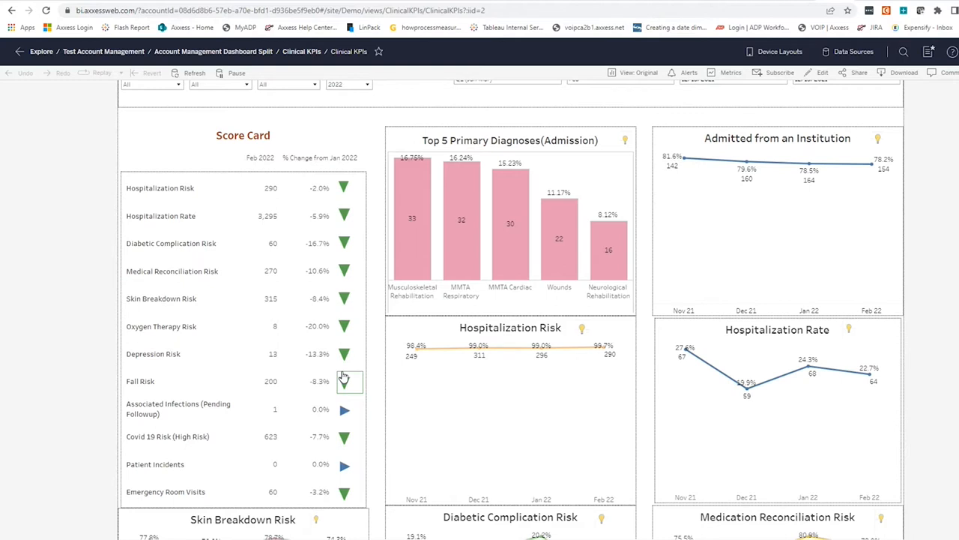
mouse_move(351, 292)
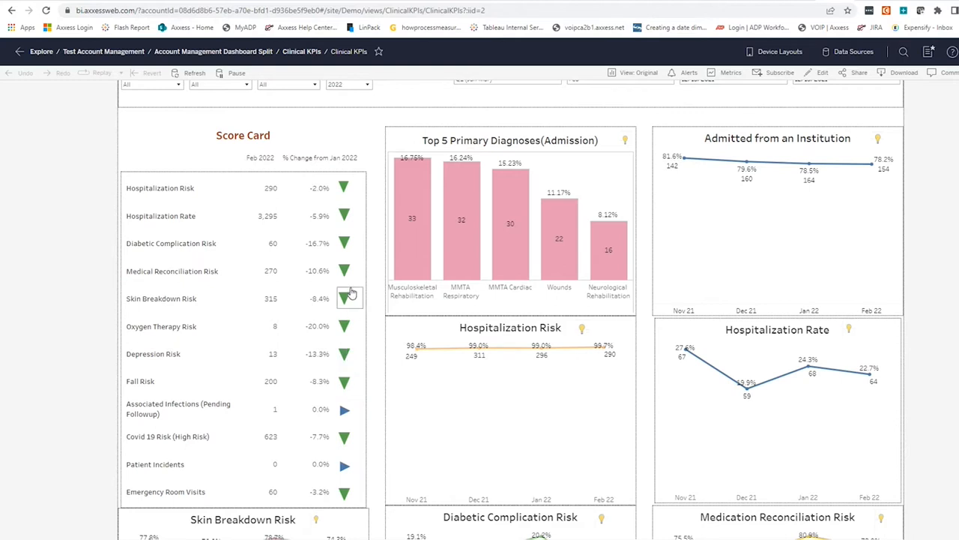
mouse_move(348, 414)
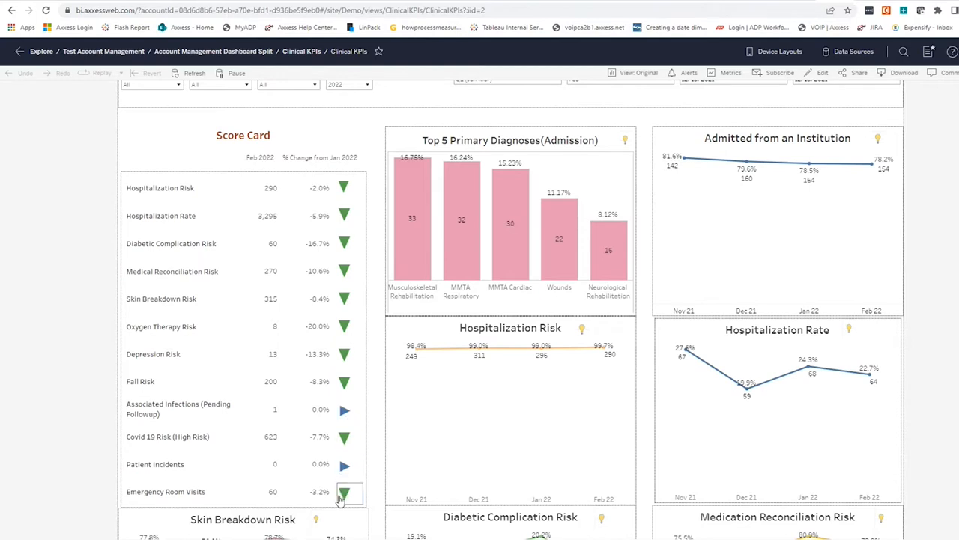
mouse_move(405, 473)
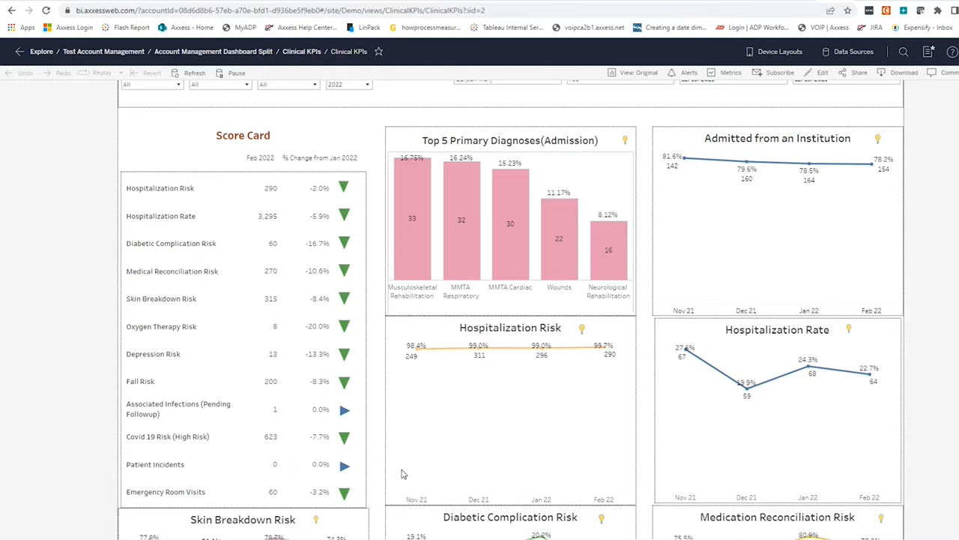
mouse_move(536, 431)
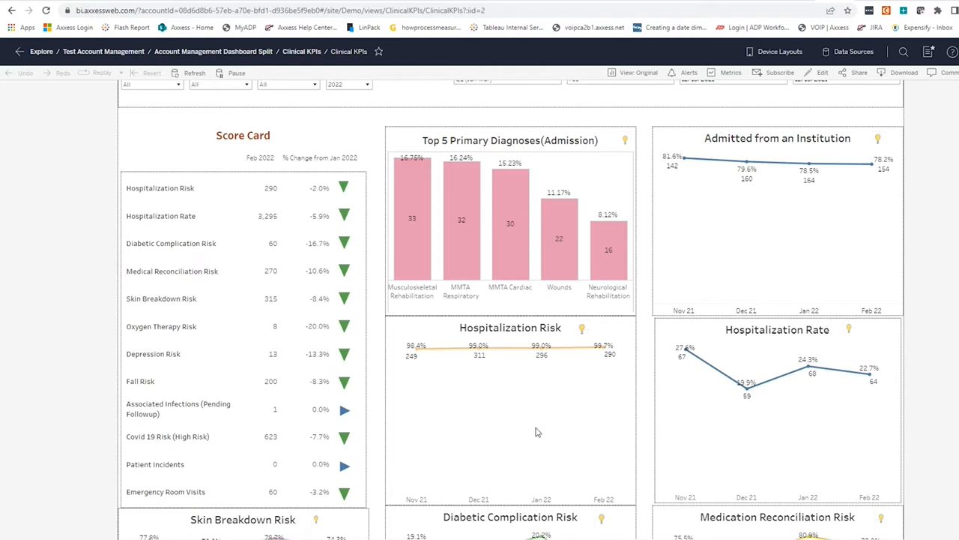
mouse_move(526, 442)
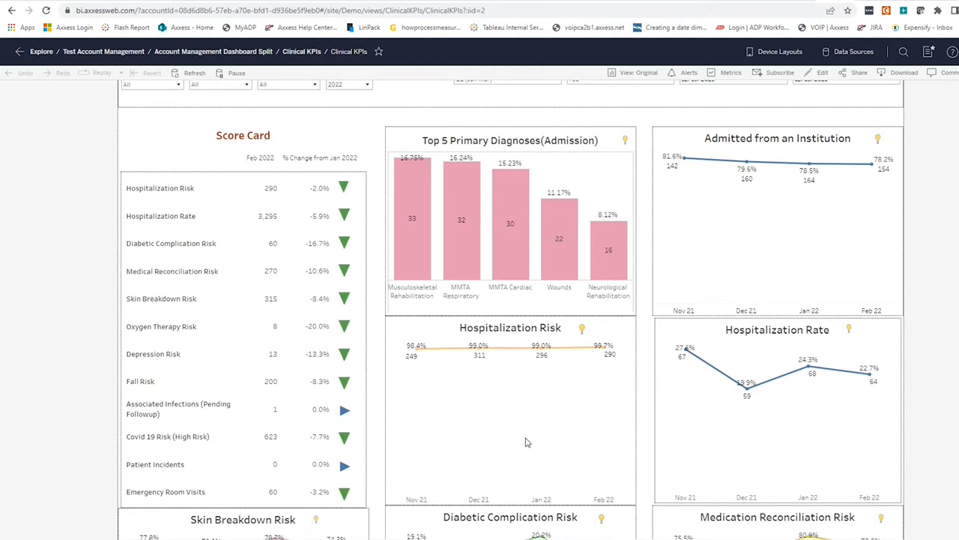
scroll(down, 3)
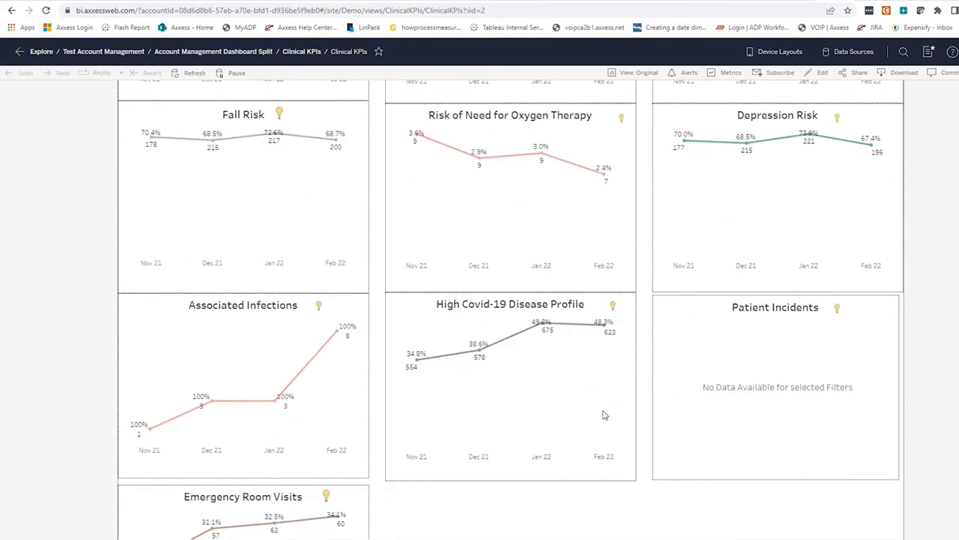
scroll(up, 3)
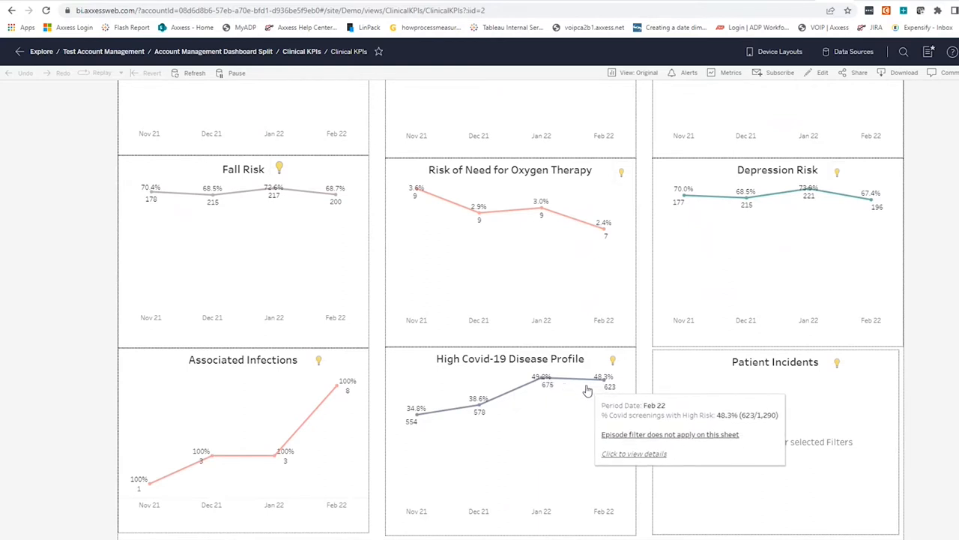
mouse_move(605, 385)
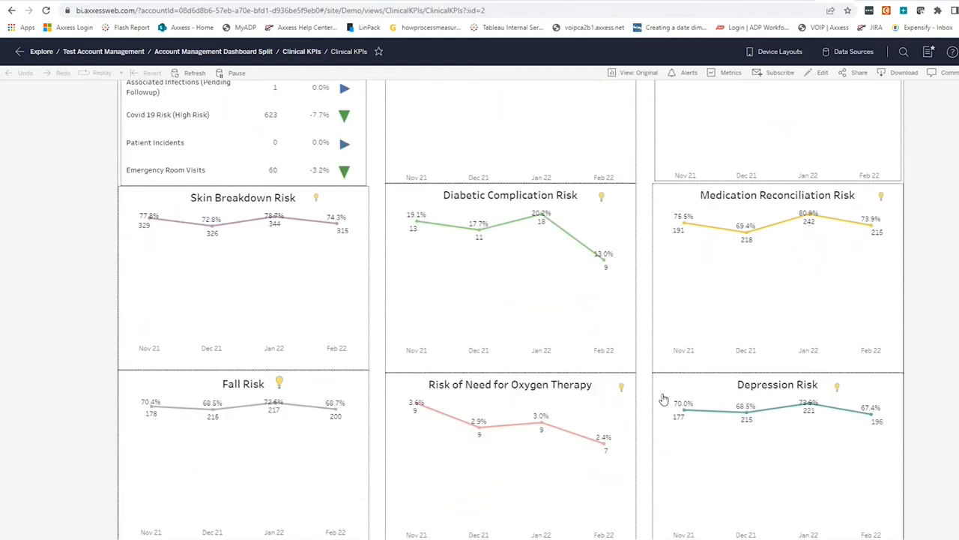
scroll(down, 3)
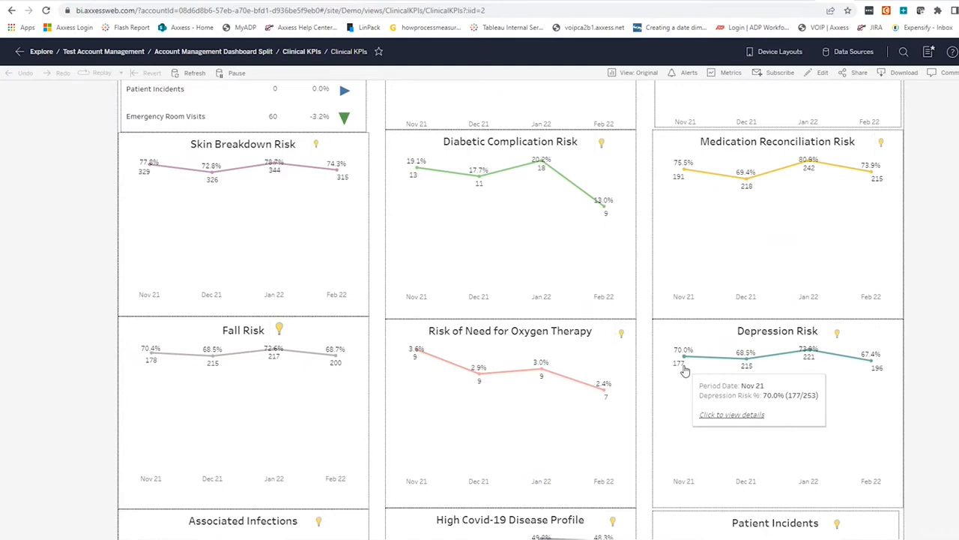
mouse_move(839, 396)
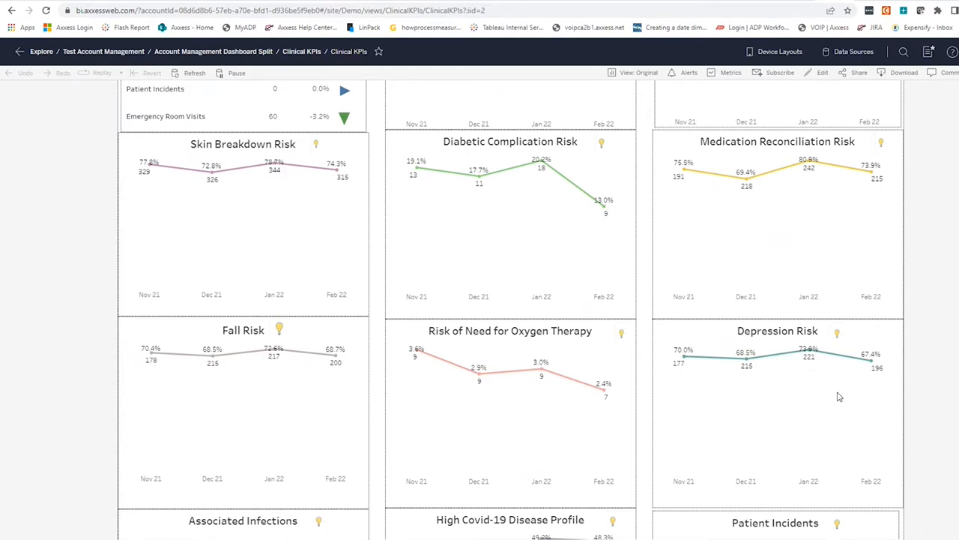
mouse_move(832, 401)
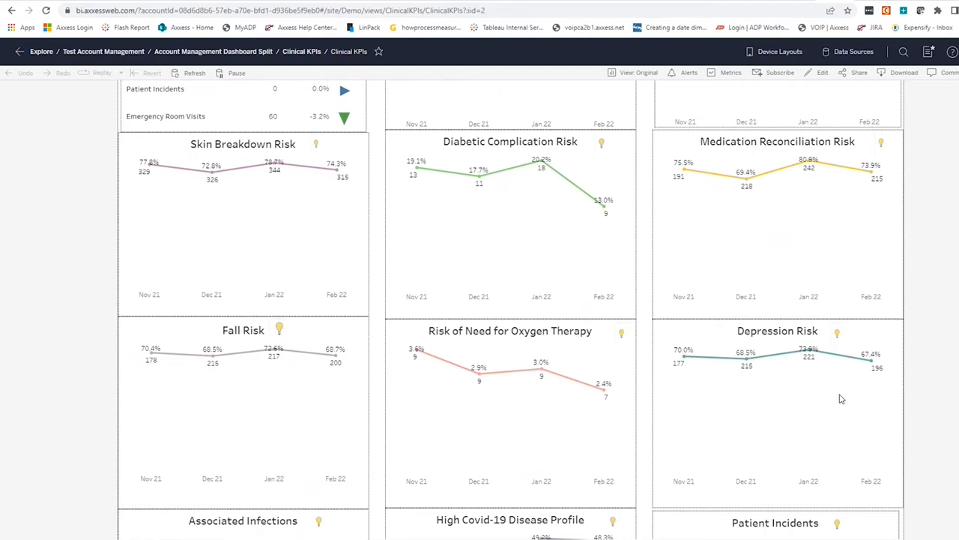
mouse_move(866, 190)
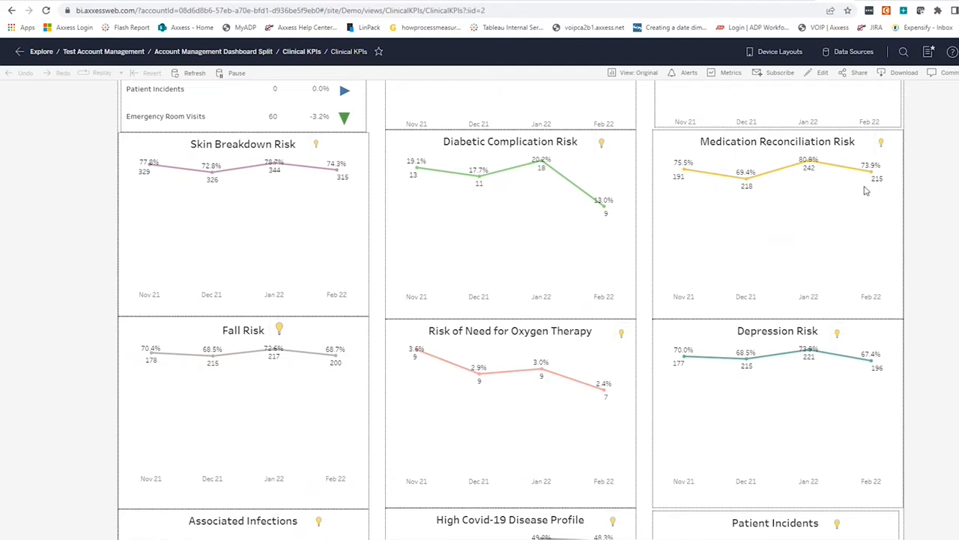
mouse_move(883, 155)
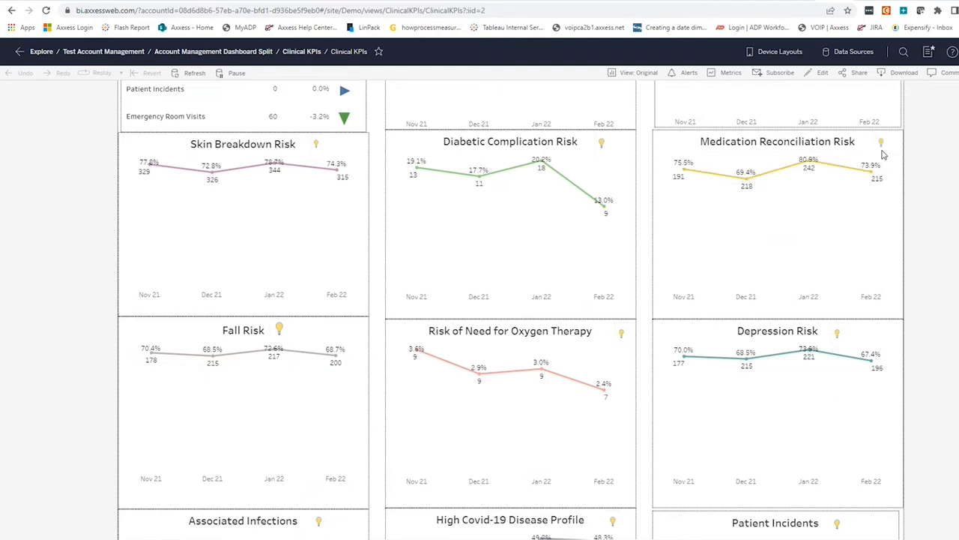
Scroll further down toward the Medication Reconciliation Risk trend chart.
scroll(down, 3)
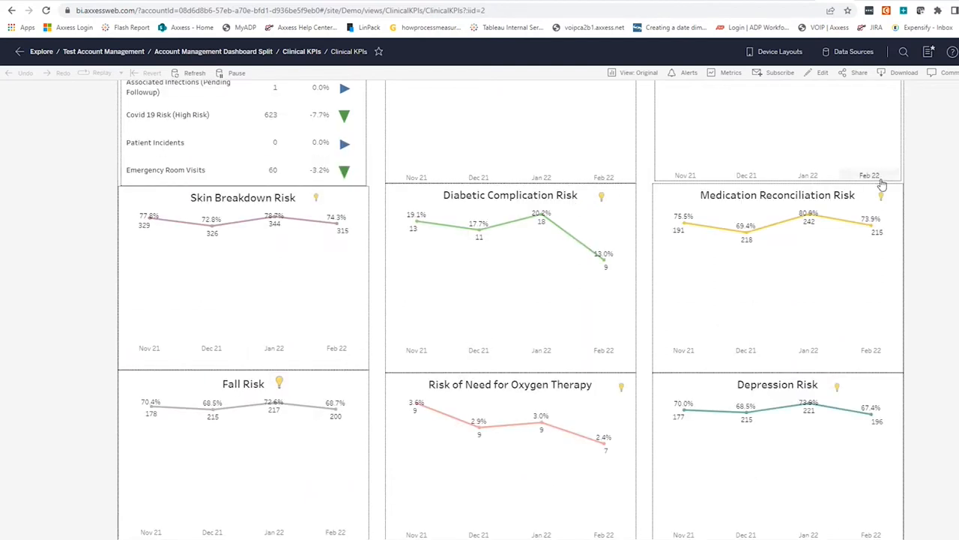
scroll(down, 3)
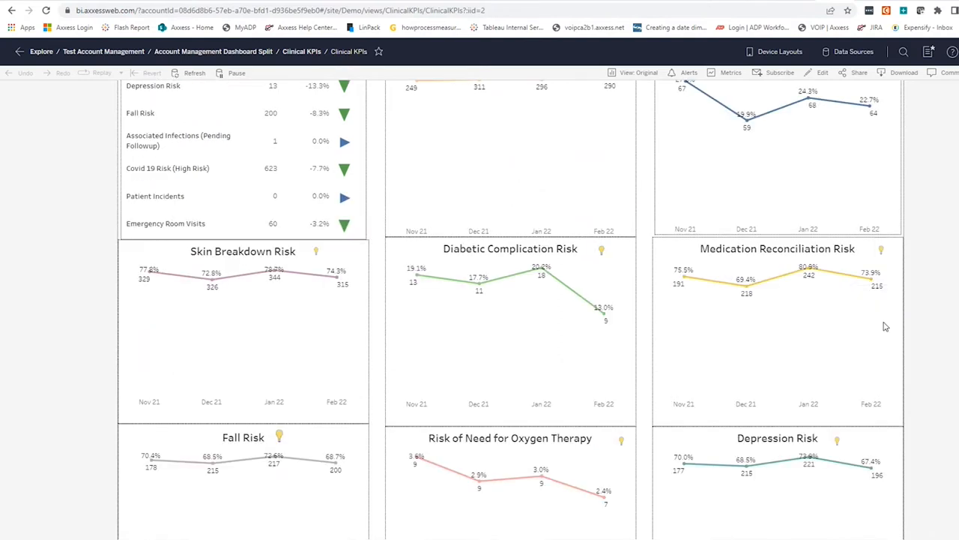
mouse_move(877, 304)
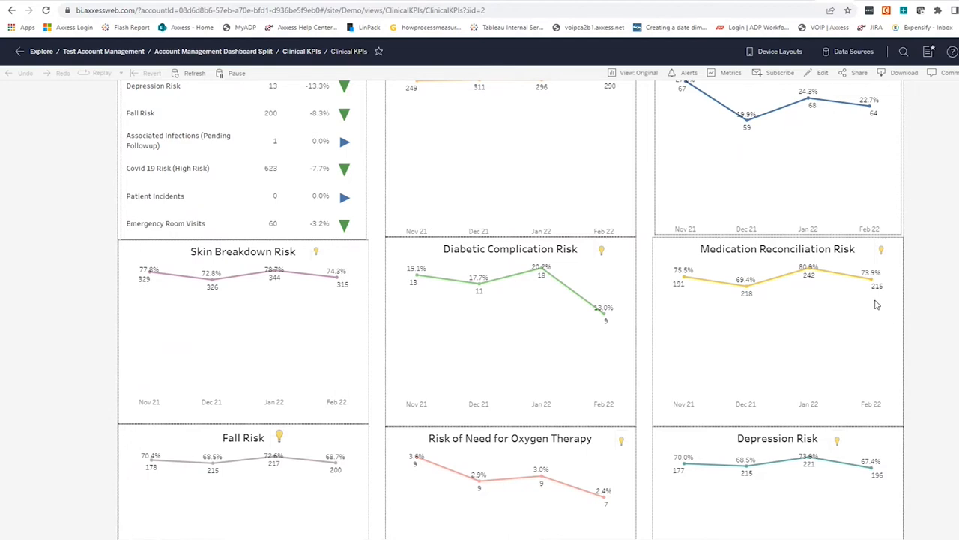
mouse_move(876, 283)
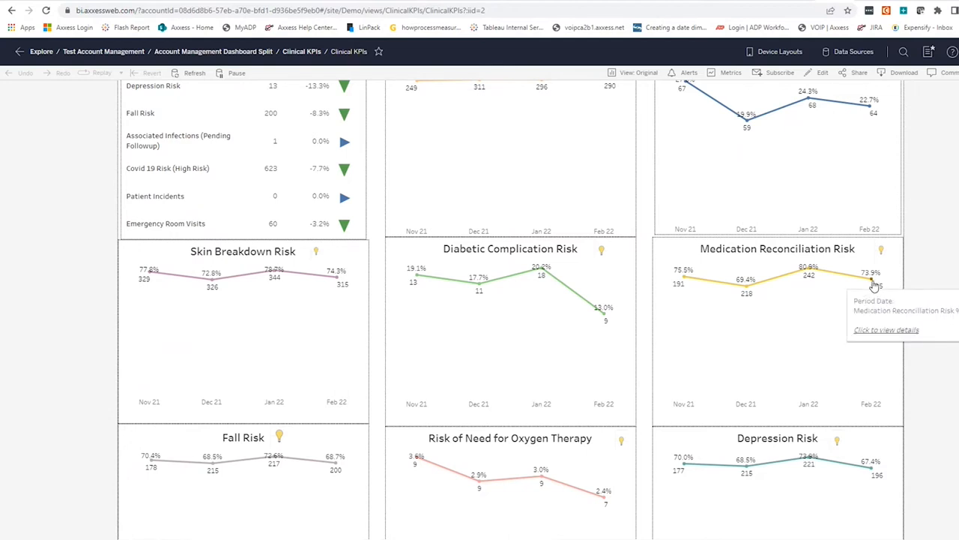
Scroll to Associated Infections, High Covid-19 Disease Profile and Patient Incidents charts.
scroll(down, 3)
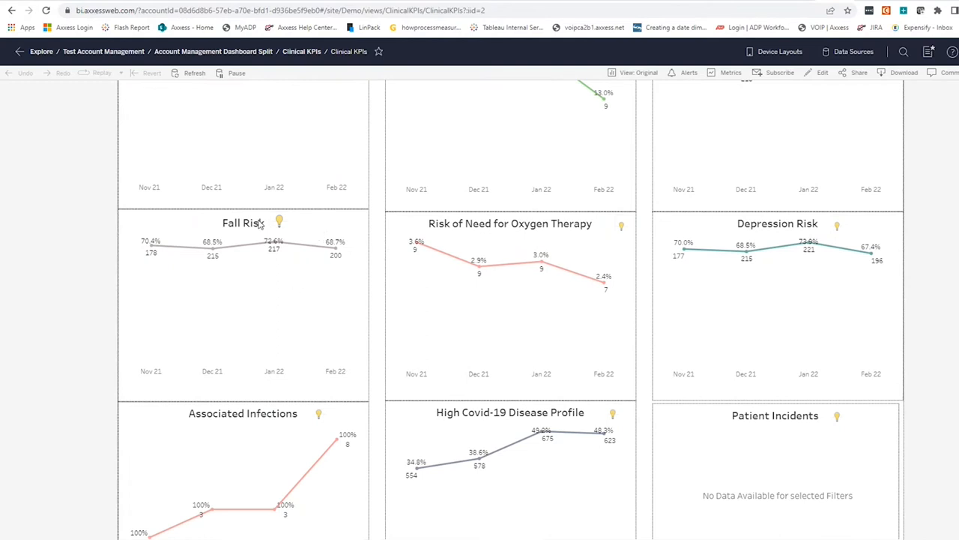
mouse_move(279, 222)
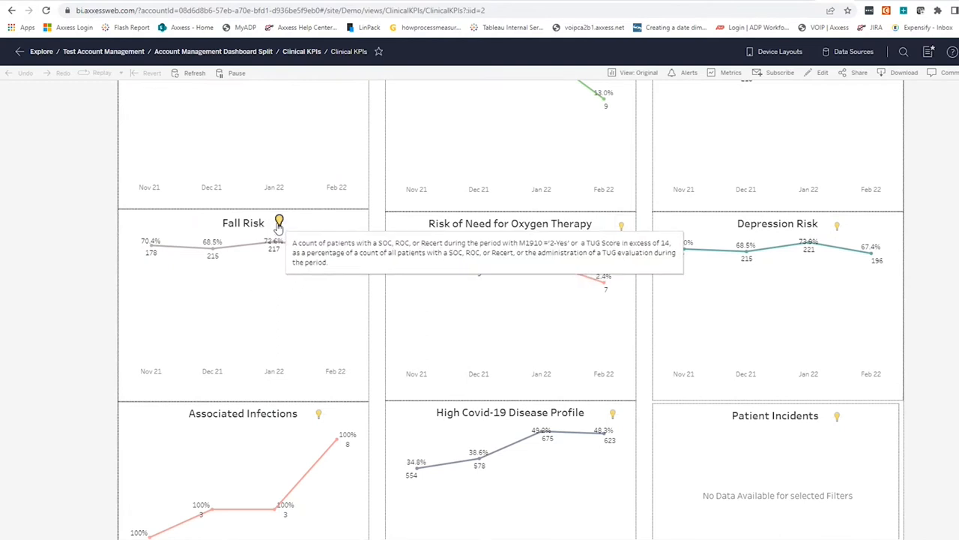
mouse_move(279, 260)
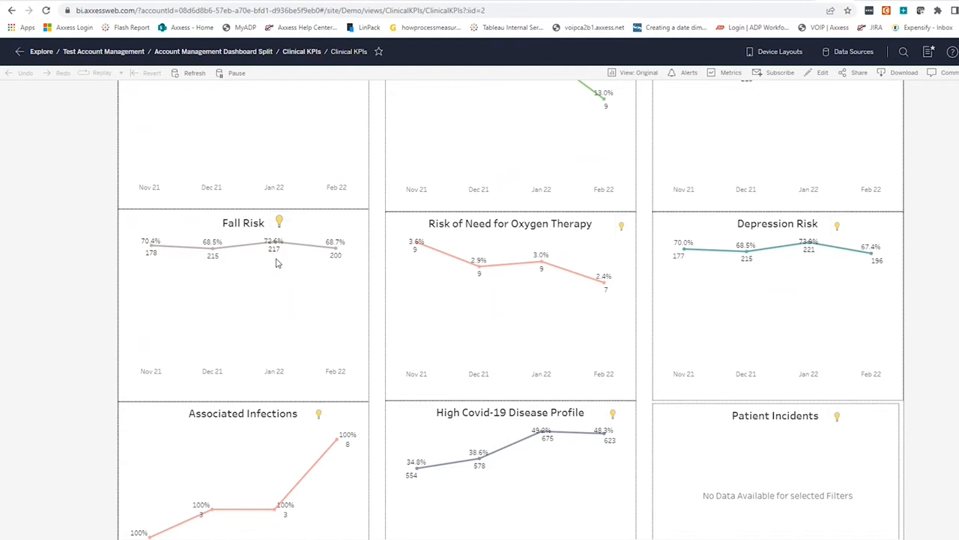
scroll(up, 3)
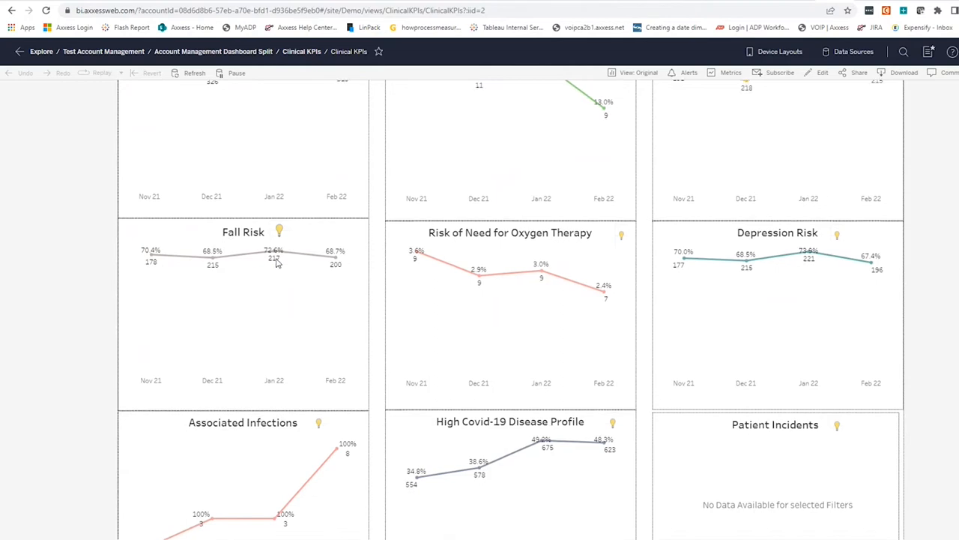
Scroll back up to the Score Card, Top 5 Primary Diagnoses and Hospitalization charts.
scroll(up, 3)
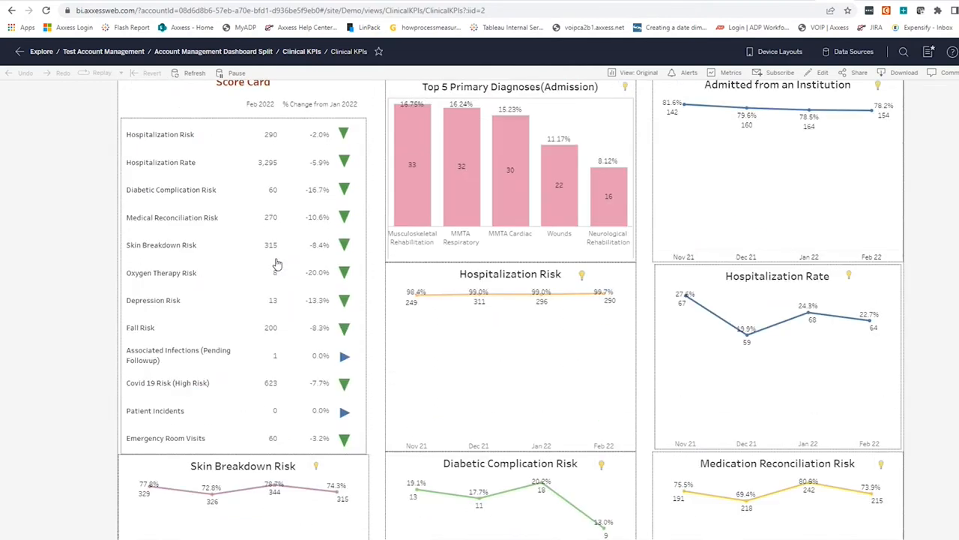
mouse_move(425, 347)
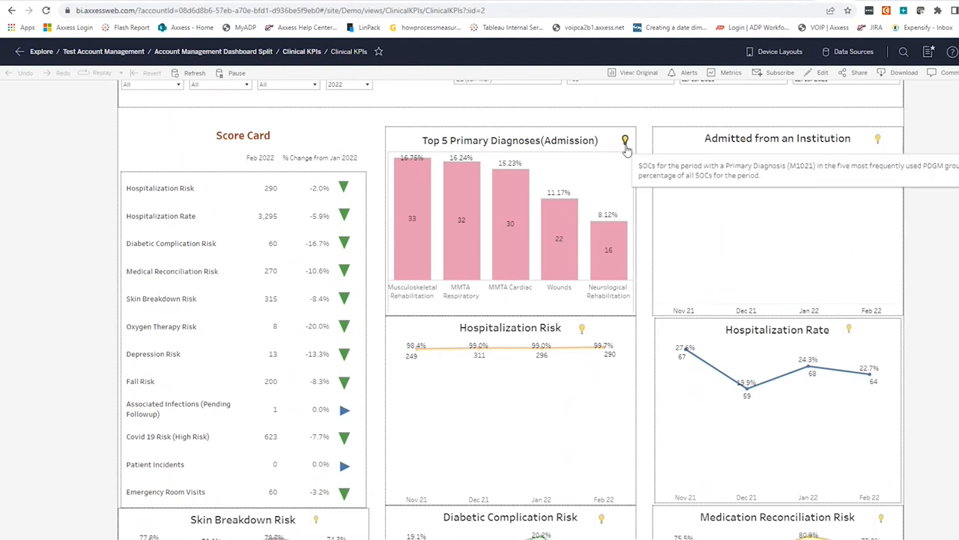
mouse_move(618, 194)
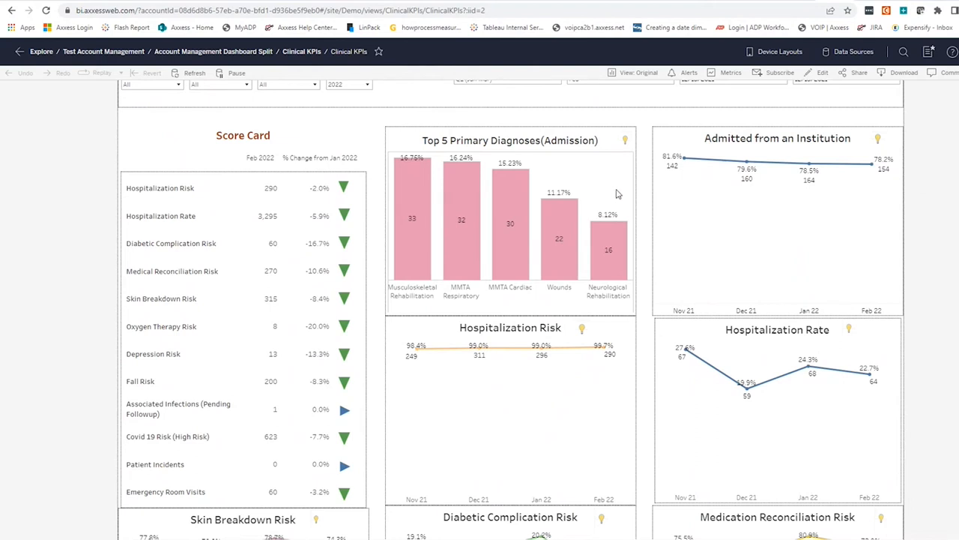